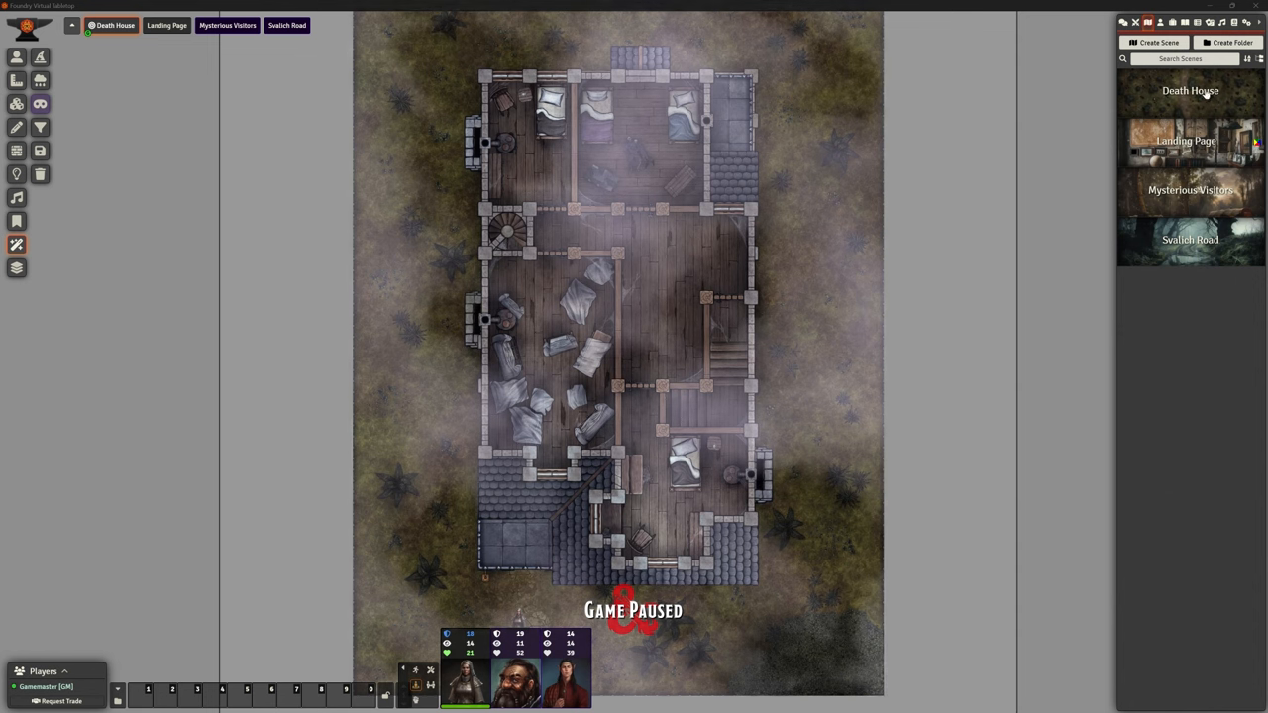
Step: Bring up the Death House scene's configuration from the Scenes directory
left_click(1145, 127)
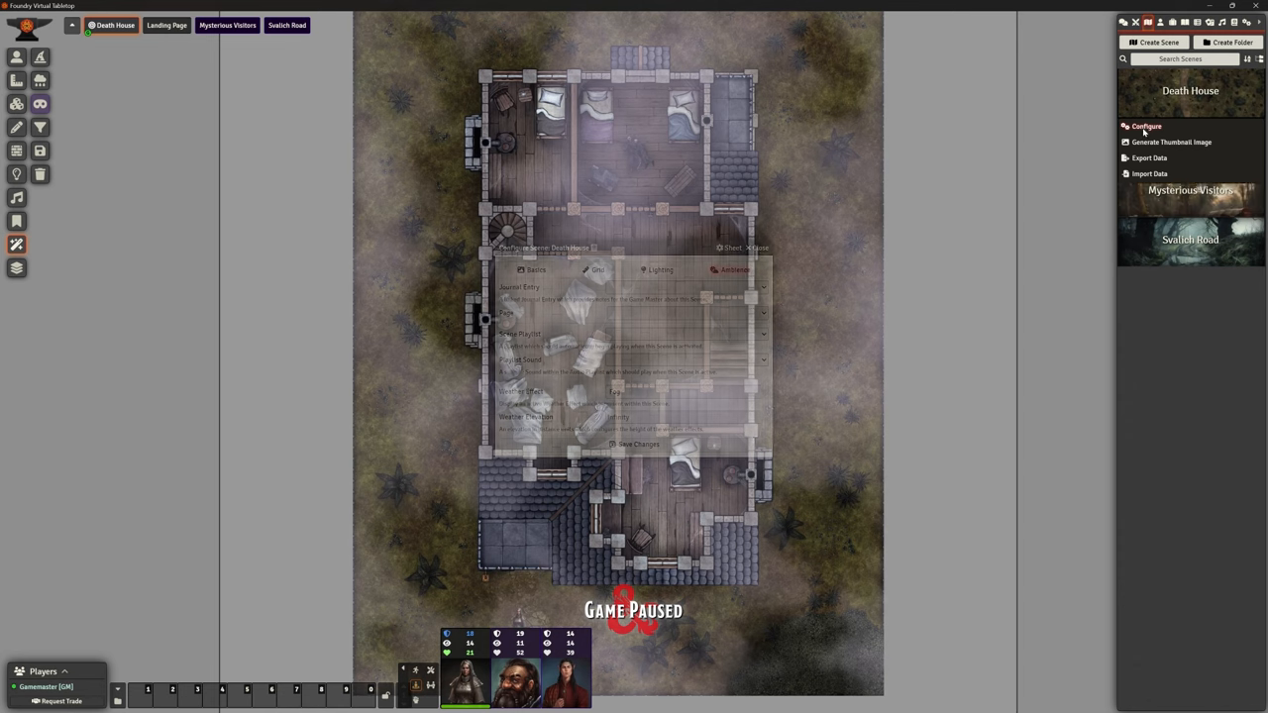
left_click(683, 392)
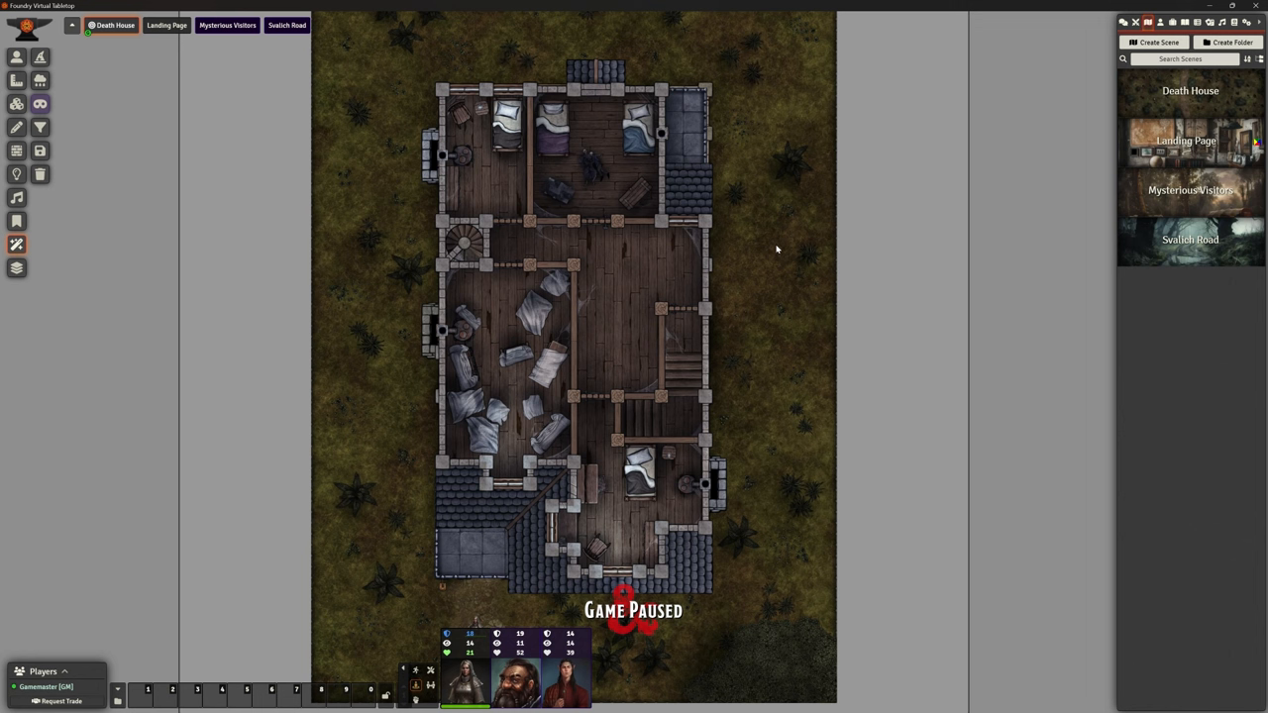
mouse_move(656, 242)
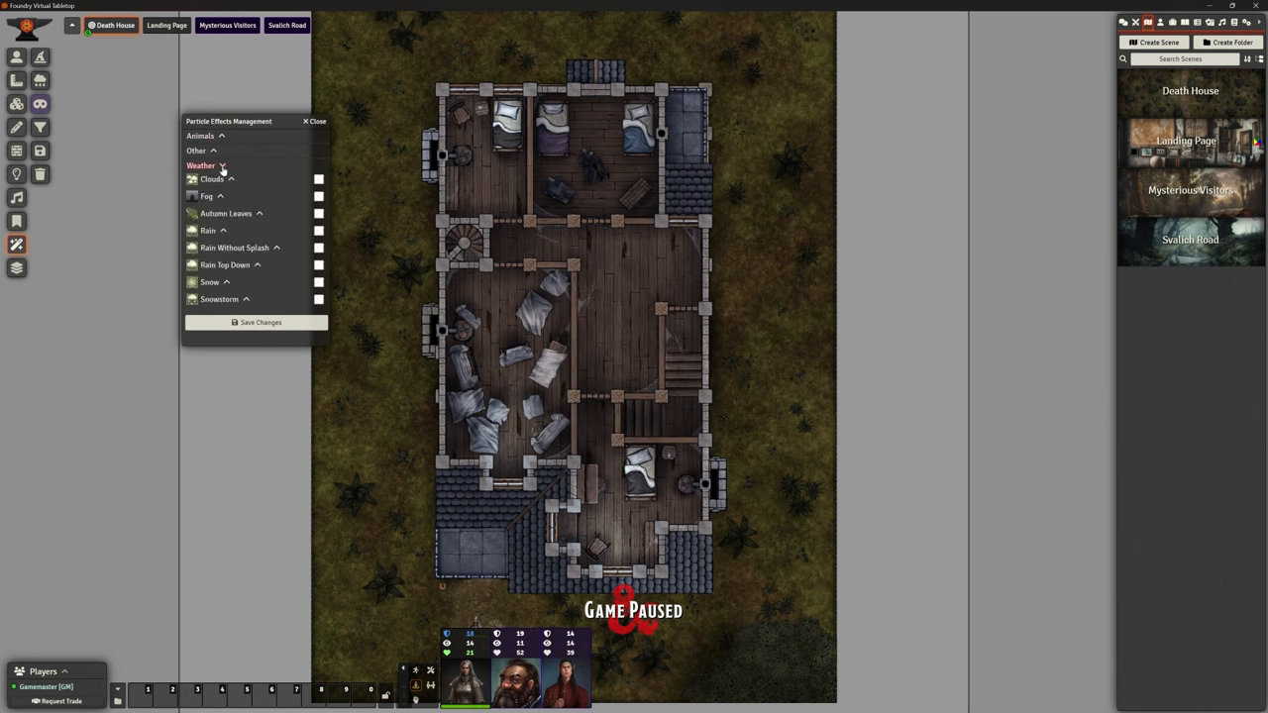
Step: Expand the Weather effects list in Particle Effects Management
left_click(319, 196)
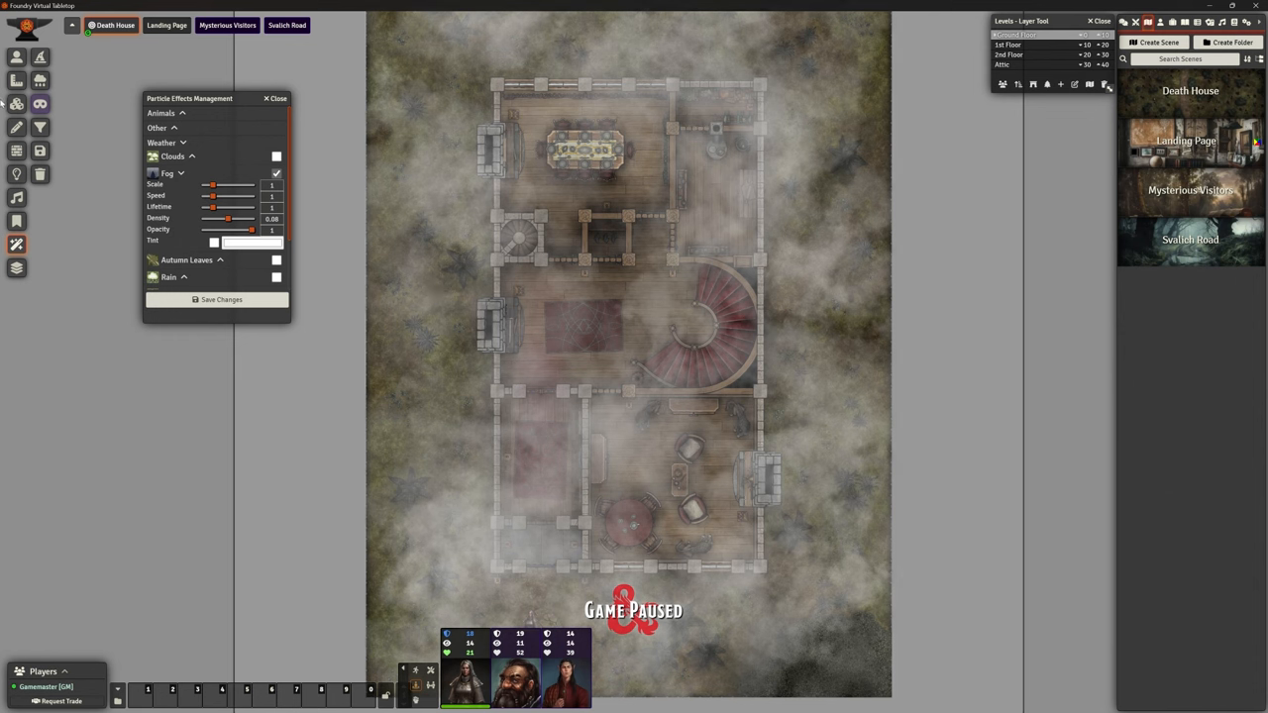
mouse_move(16, 127)
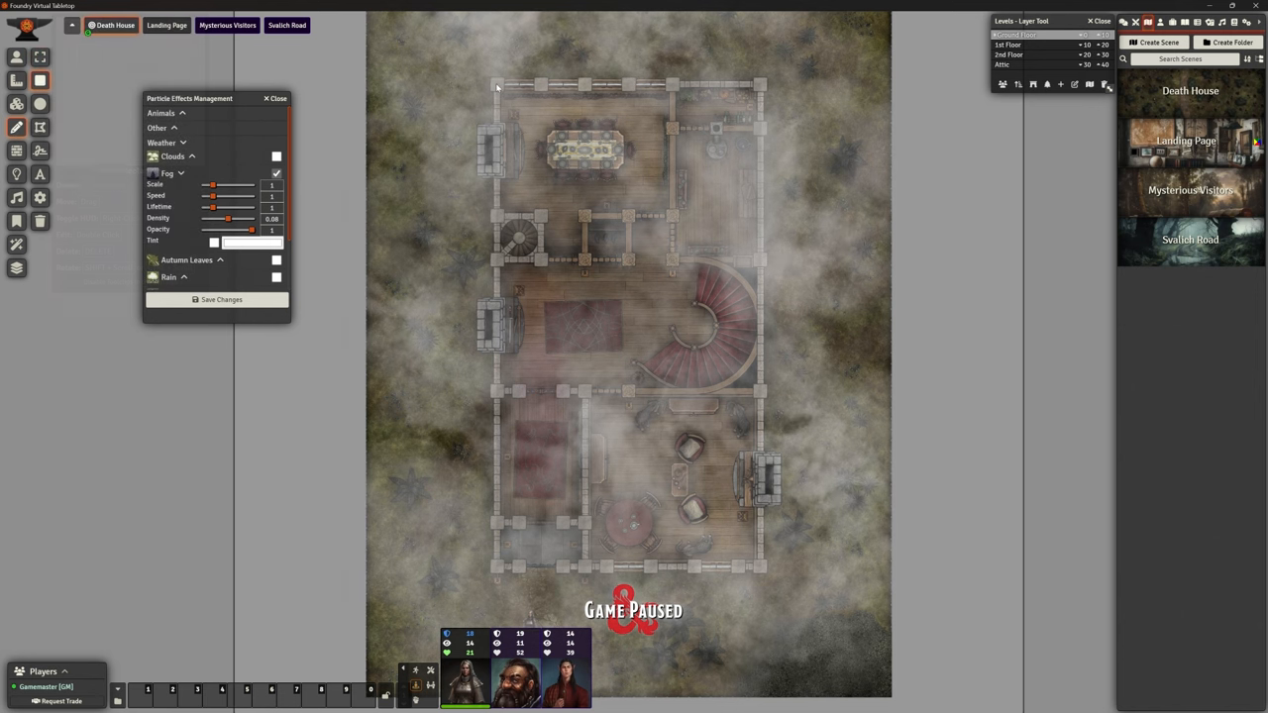
Step: Draw a rectangle over the whole house to serve as the FX Master weather mask
left_click_drag(495, 83, 763, 573)
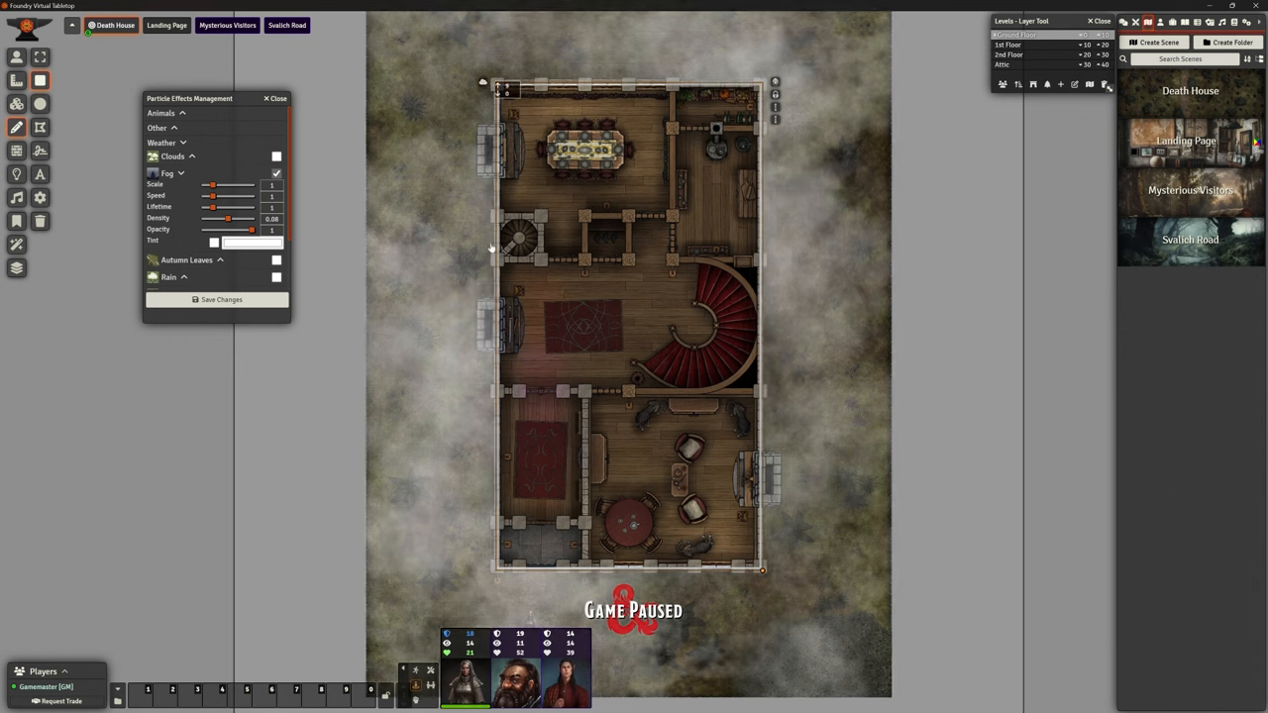
mouse_move(650, 151)
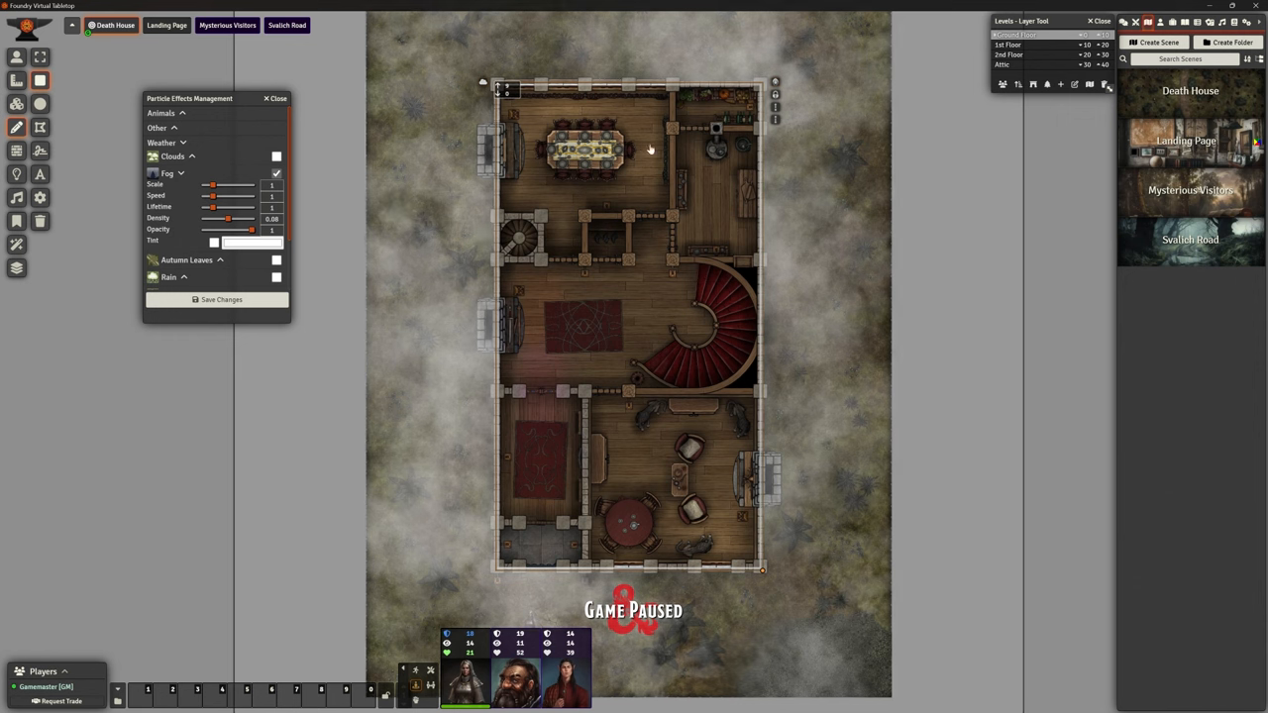
mouse_move(578, 241)
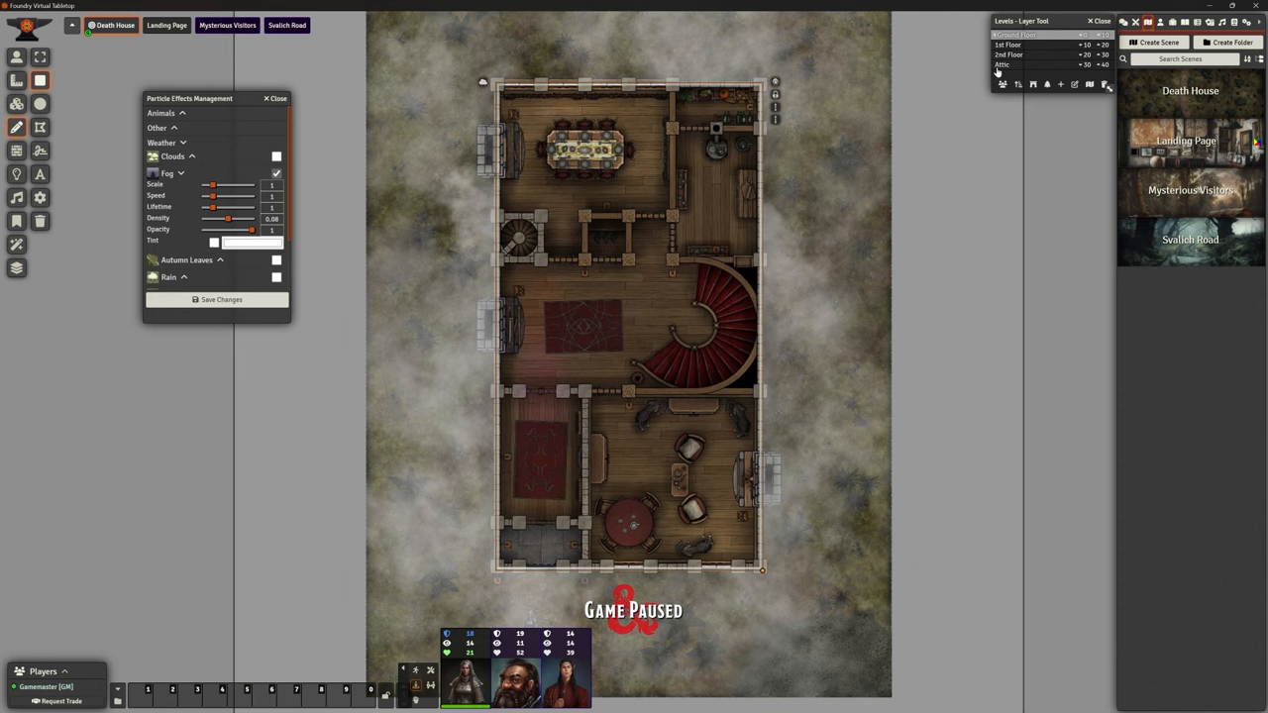
Step: Check Ground Floor, Attic and 1st Floor for fog, then dismiss Particle Effects Management
left_click(1008, 43)
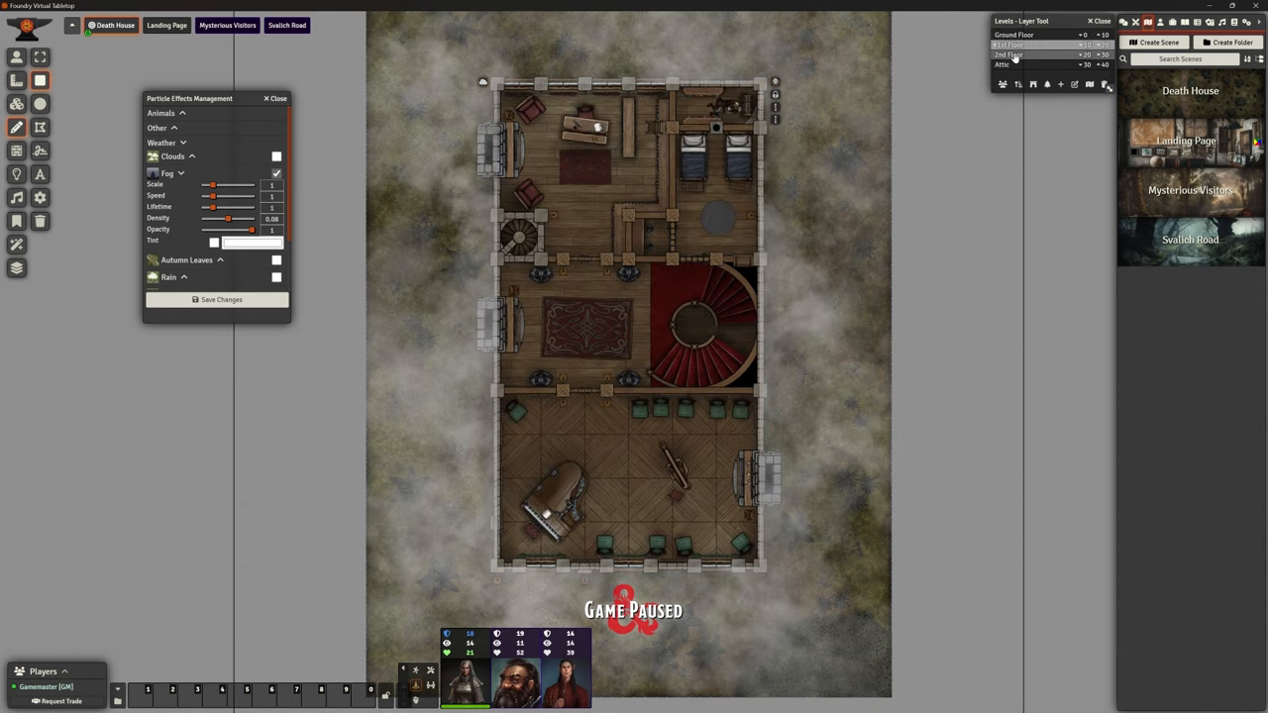
left_click(1030, 63)
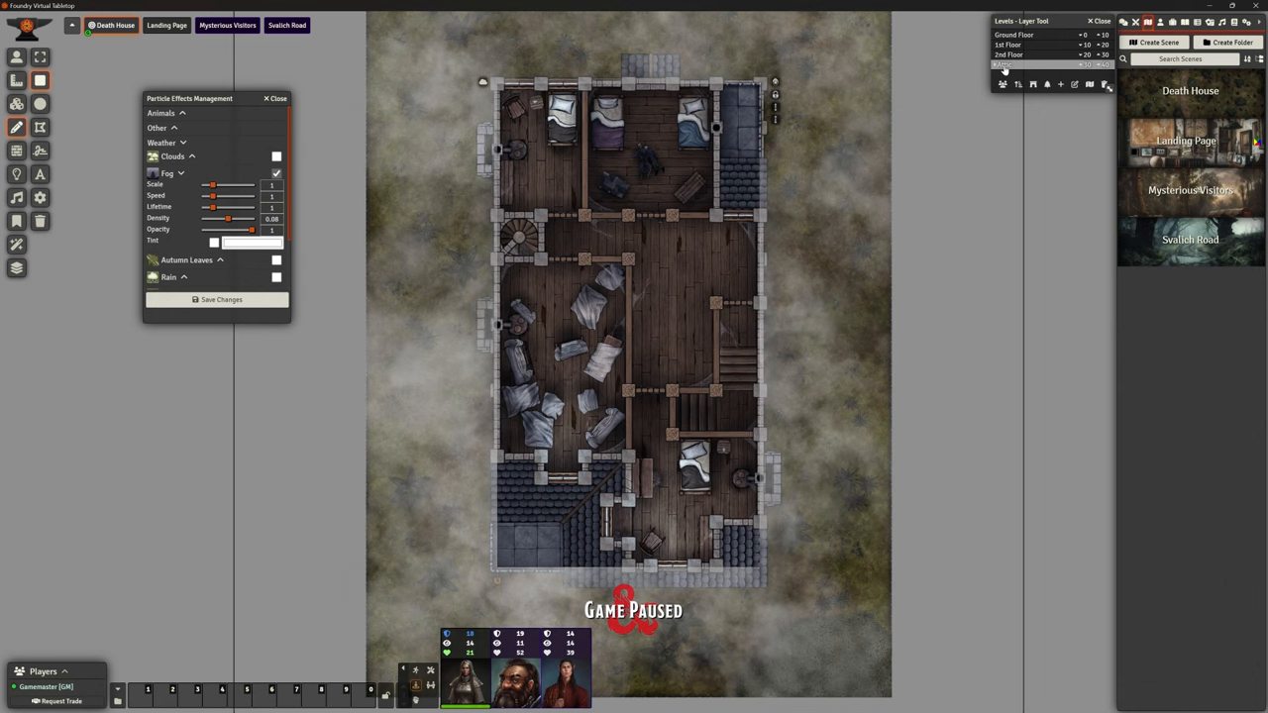
left_click(1006, 34)
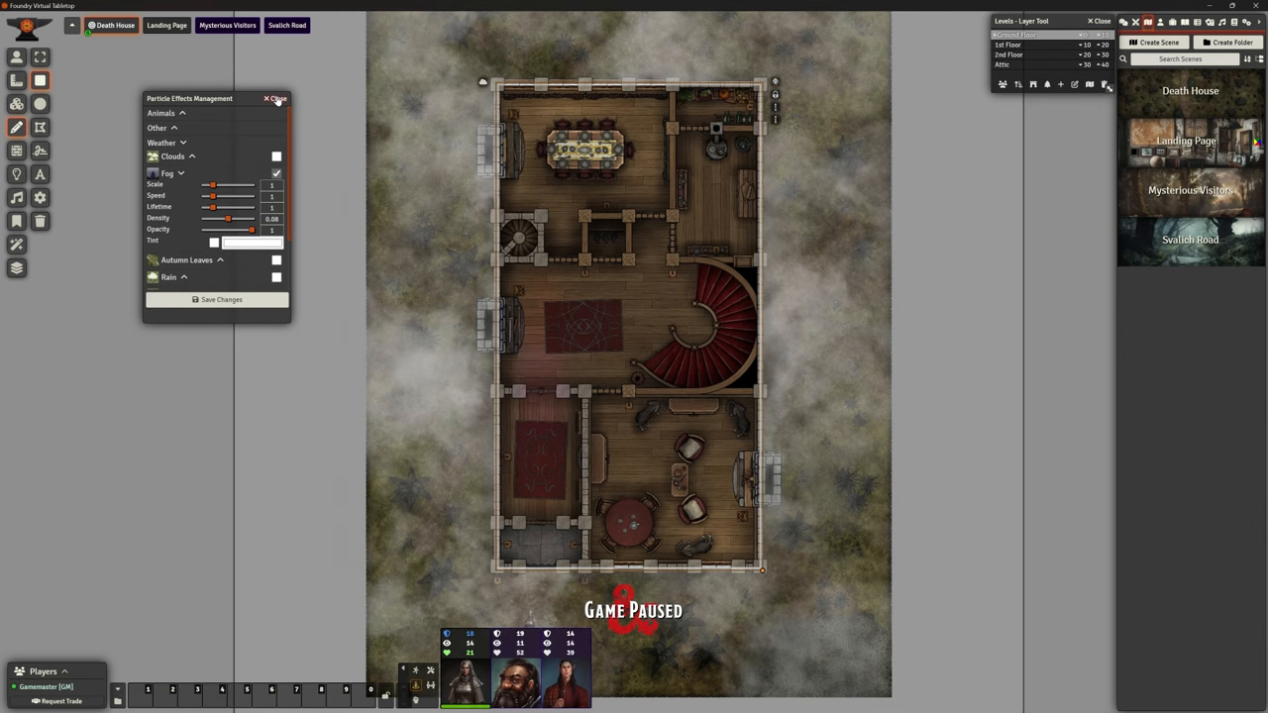
left_click(277, 99)
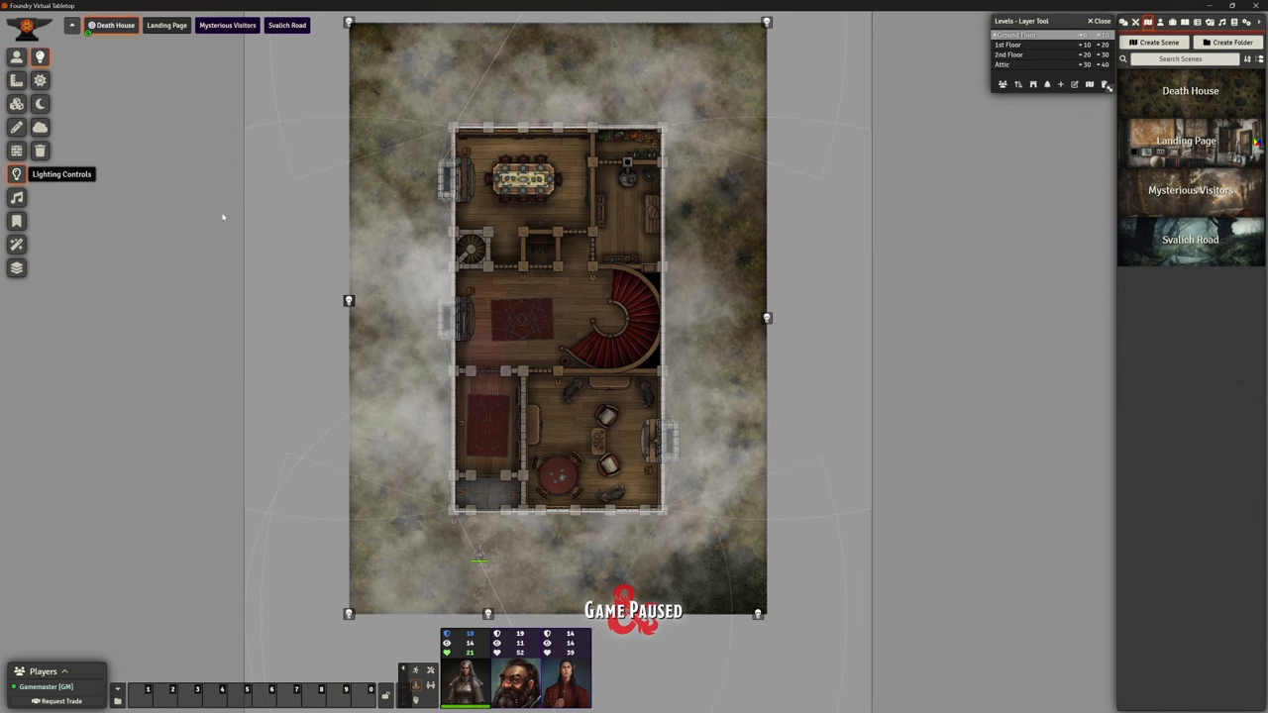
mouse_move(148, 222)
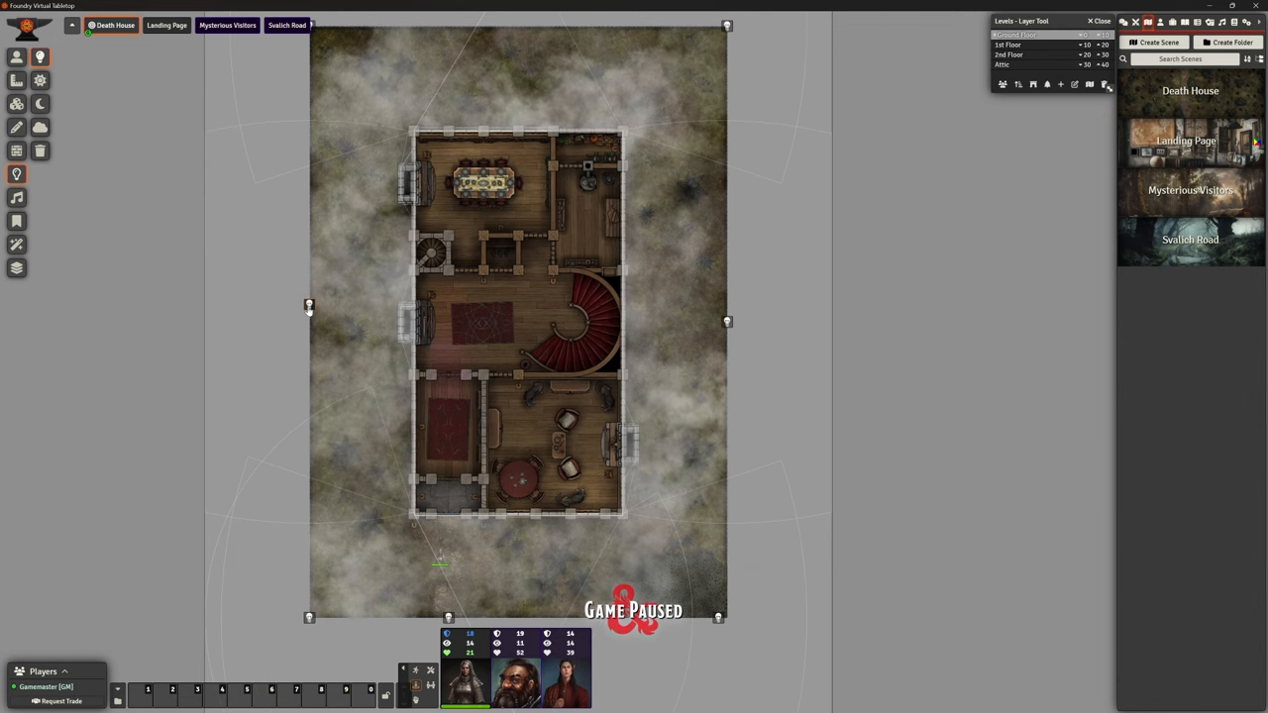
Step: Reset the scene's fog of war exploration and confirm with Yes
left_click(40, 126)
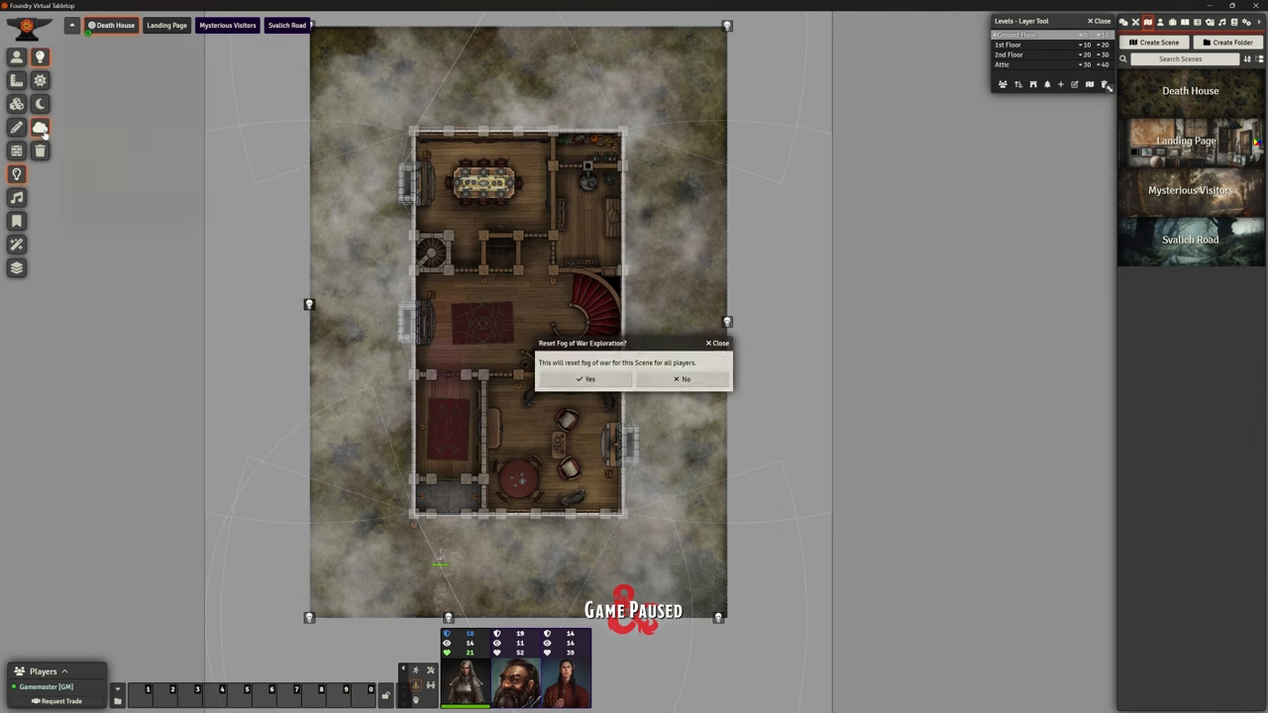
left_click(584, 381)
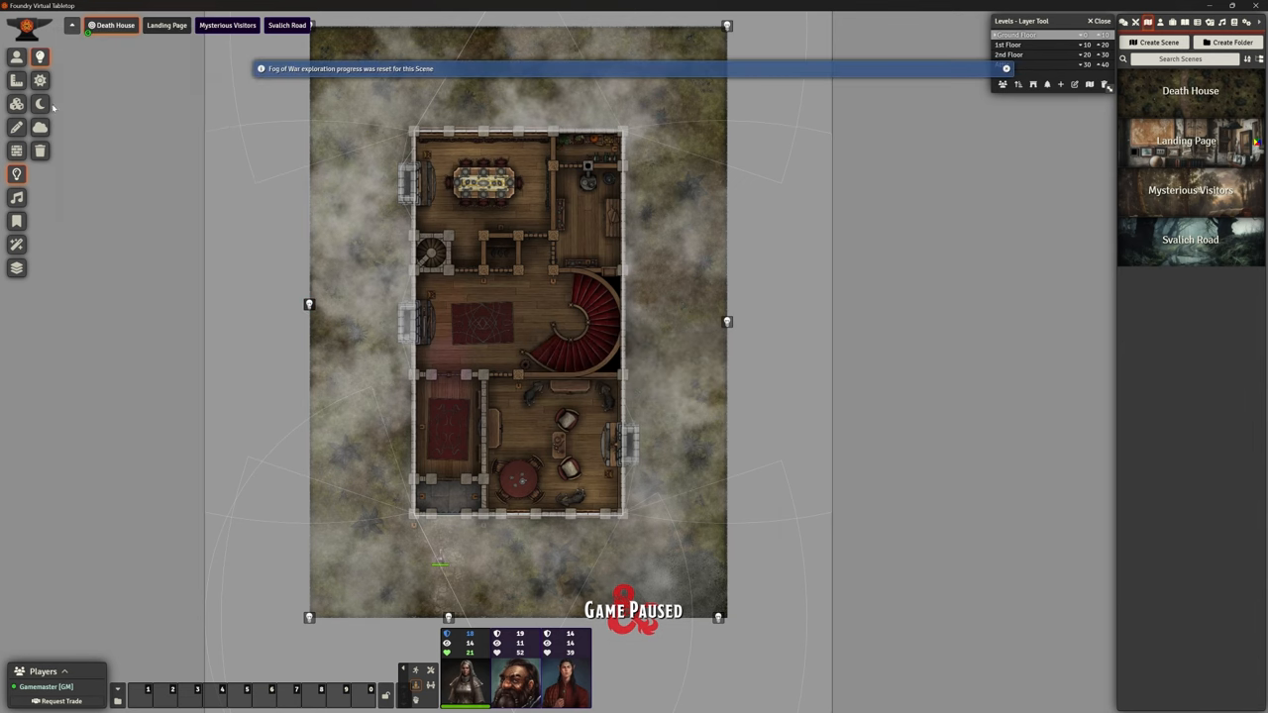
mouse_move(40, 103)
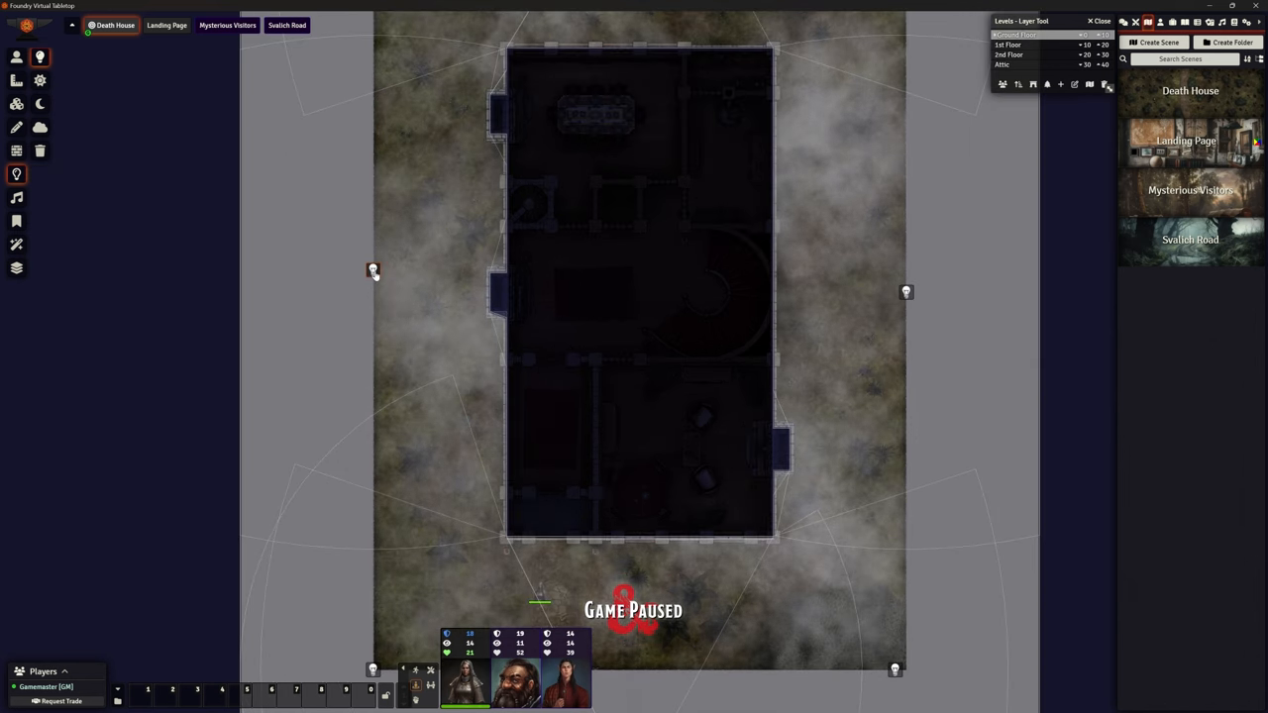
Step: Edit the ambient light's bright radius and advanced options in its configuration
double_click(372, 270)
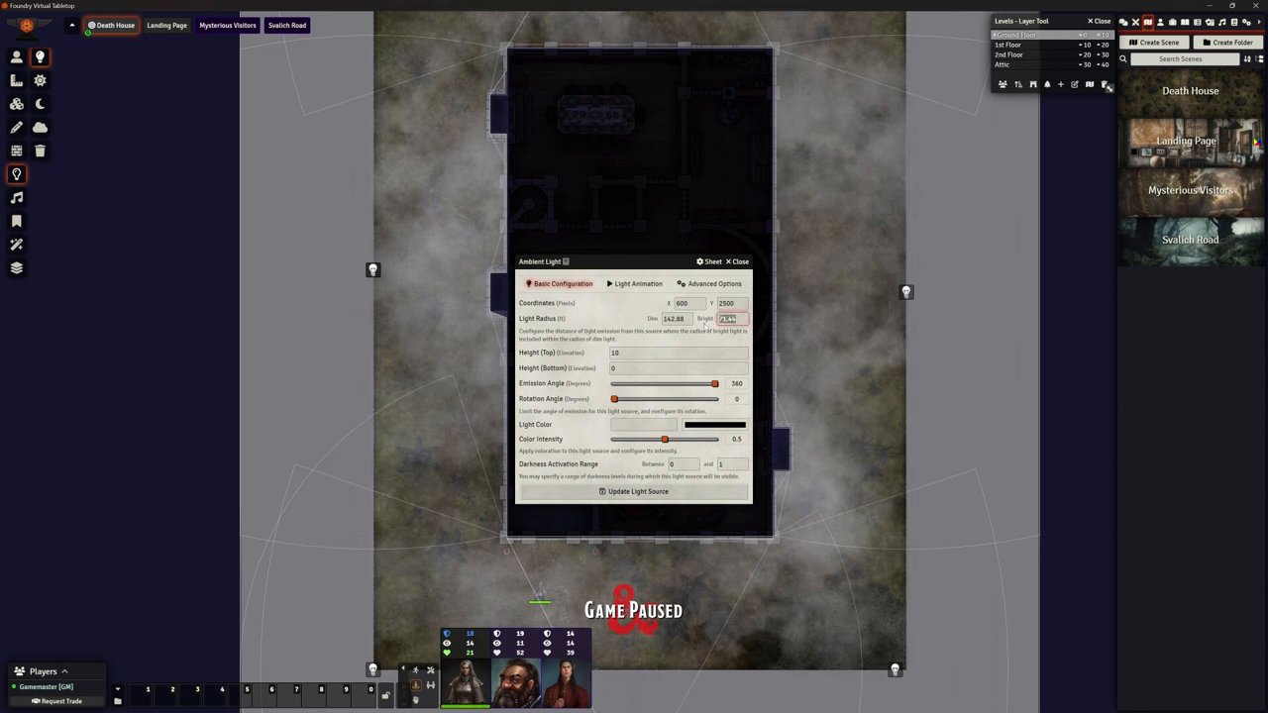
left_click(730, 317)
type("0")
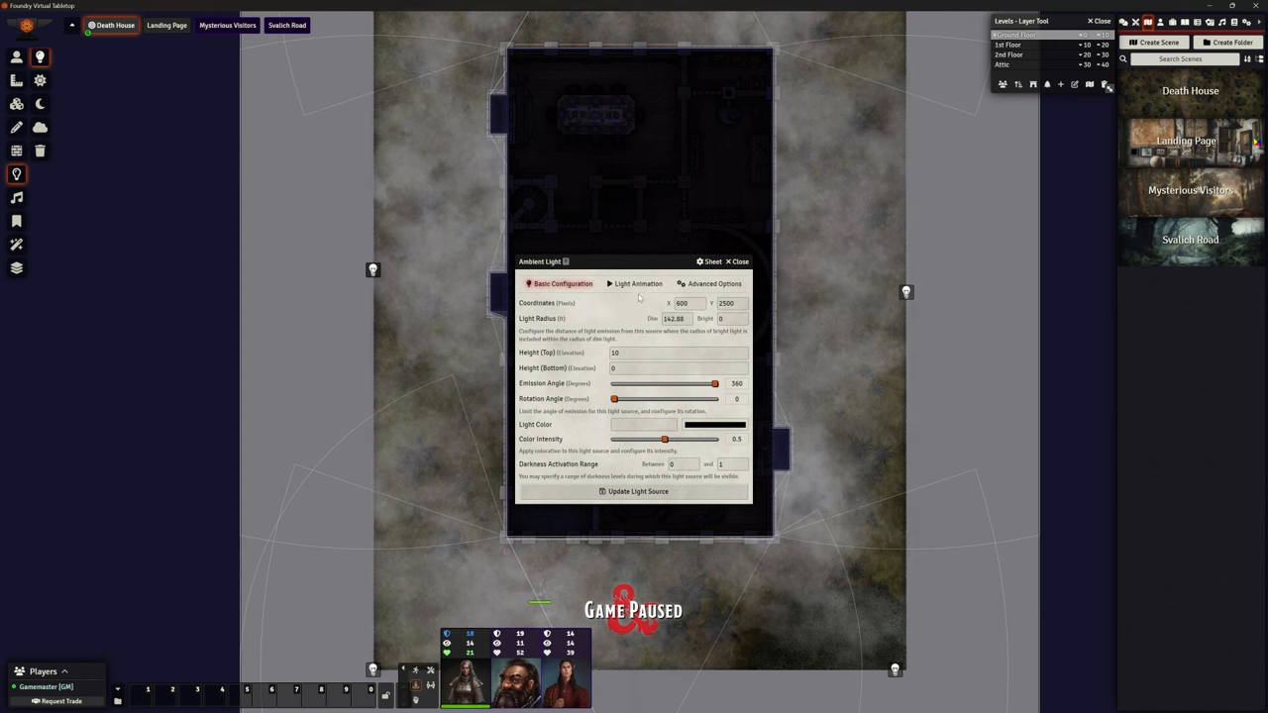
left_click(713, 283)
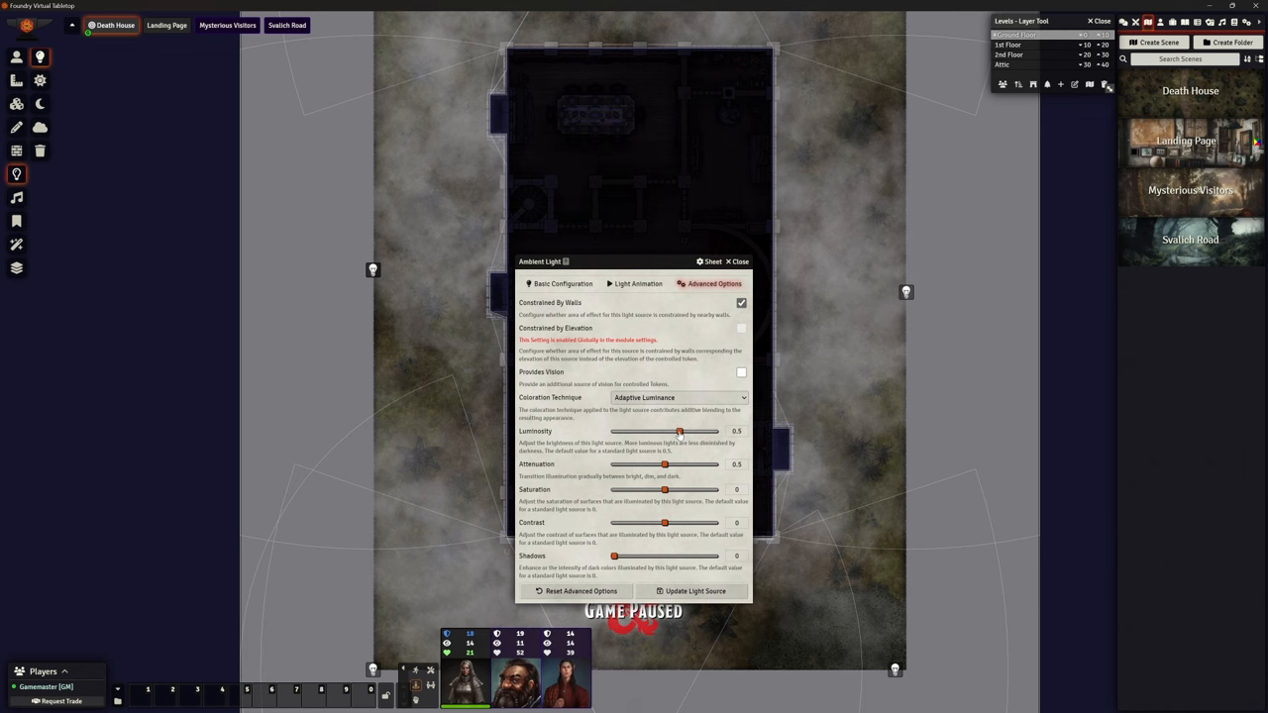
left_click(737, 261)
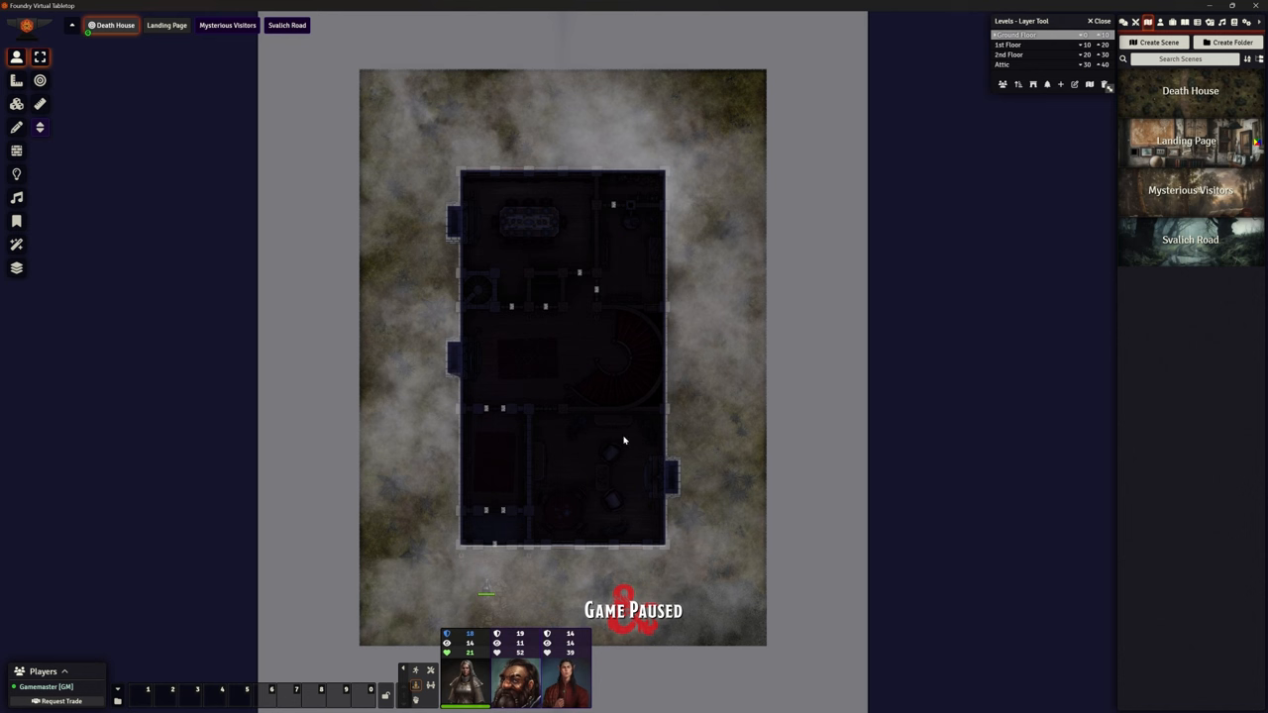
scroll("up", 3)
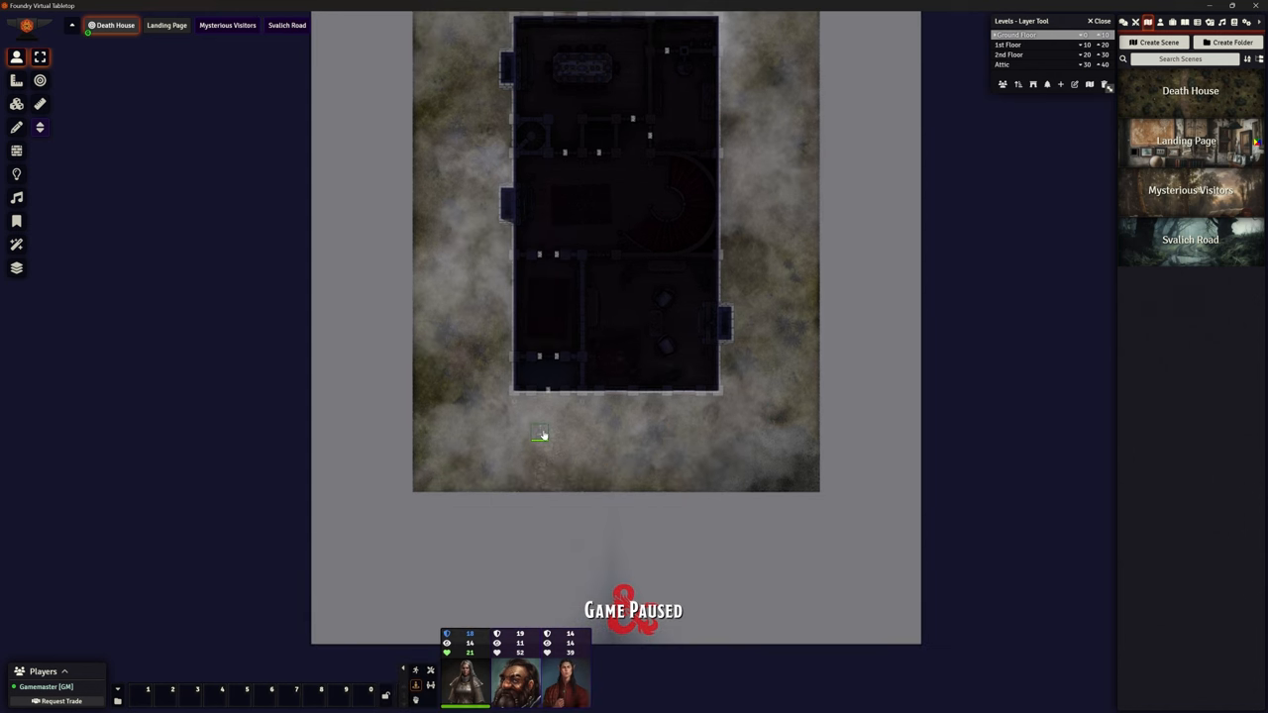